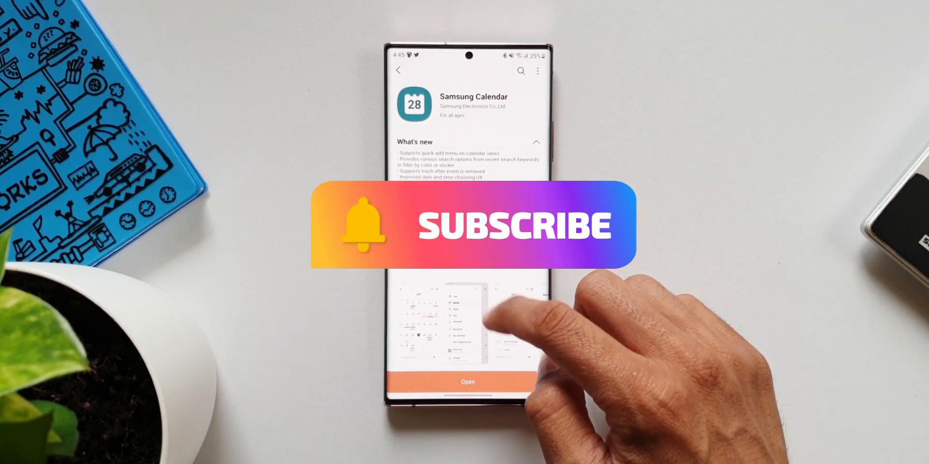
- Add the 'jog at 6 am' event from the quick add field below the month grid
scroll("down", 3)
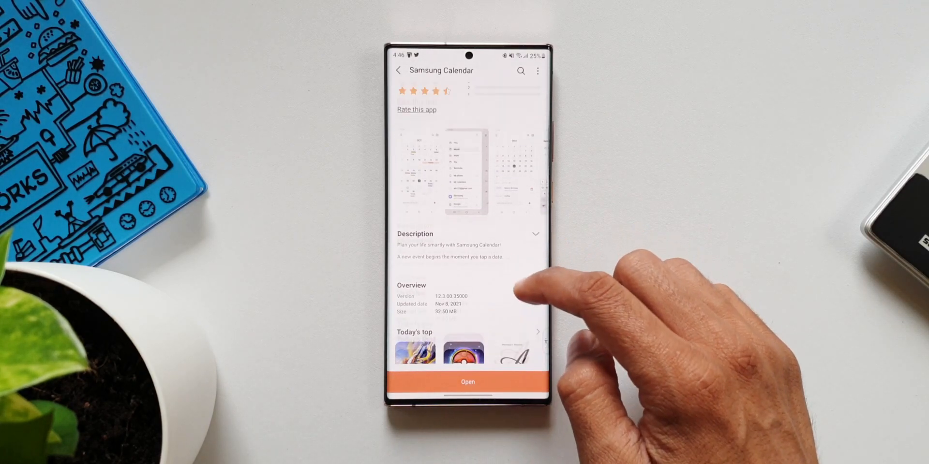
scroll("down", 3)
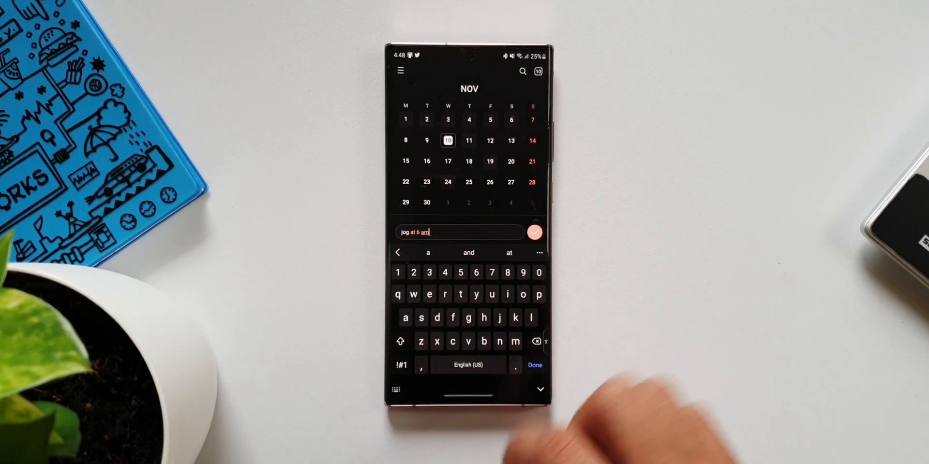
left_click(534, 232)
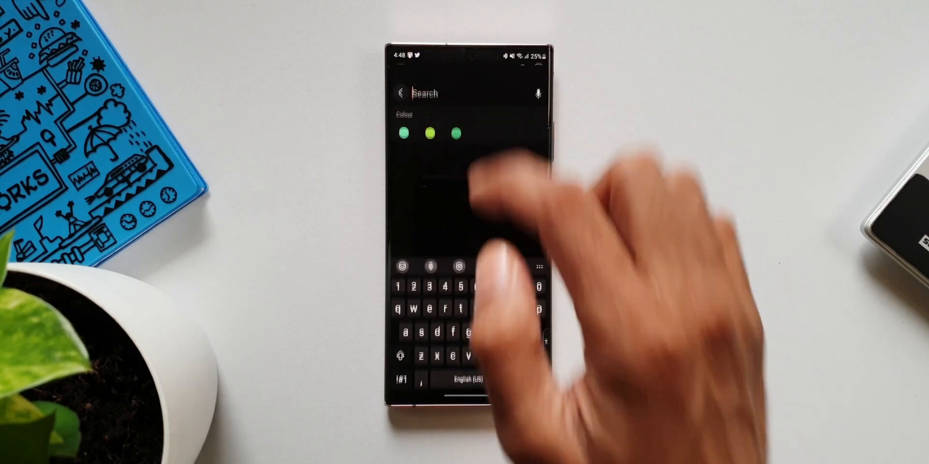
left_click(400, 93)
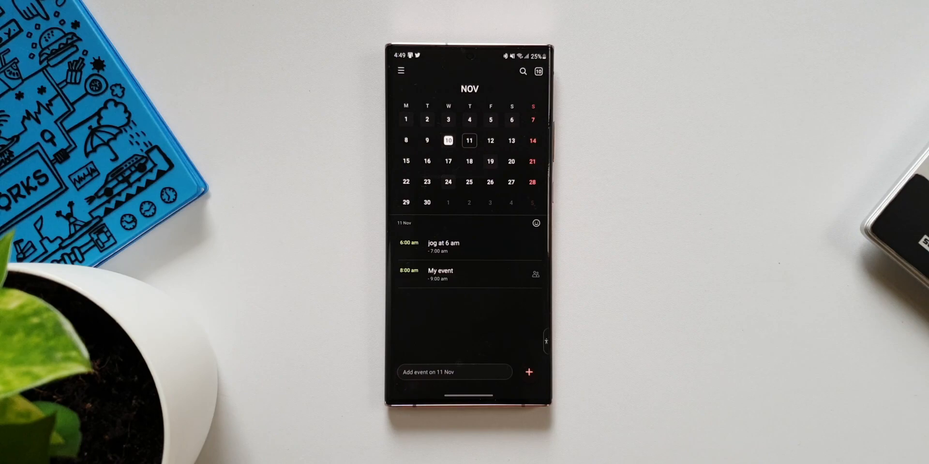
left_click(401, 70)
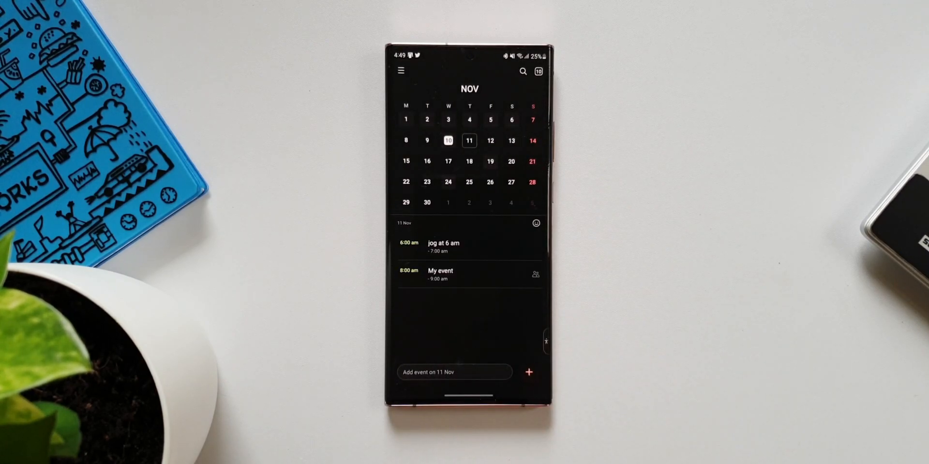
left_click(528, 371)
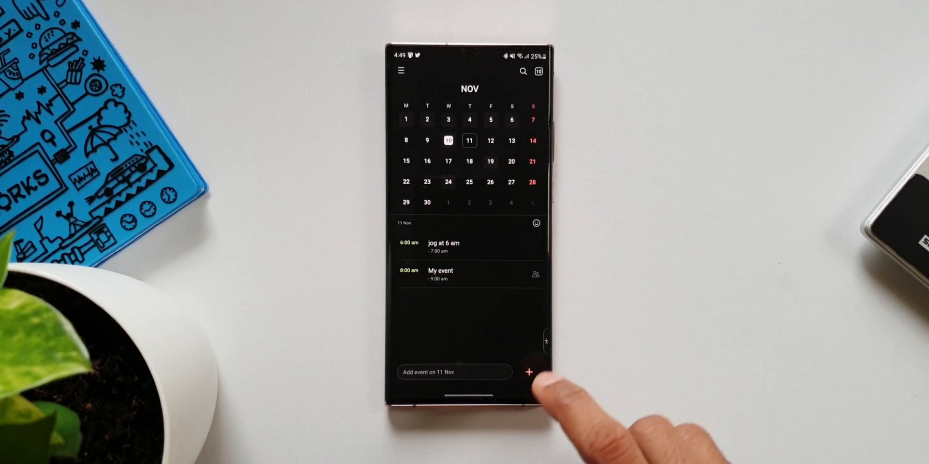
- Start a new event on 11 Nov, then cancel it without saving
left_click(529, 372)
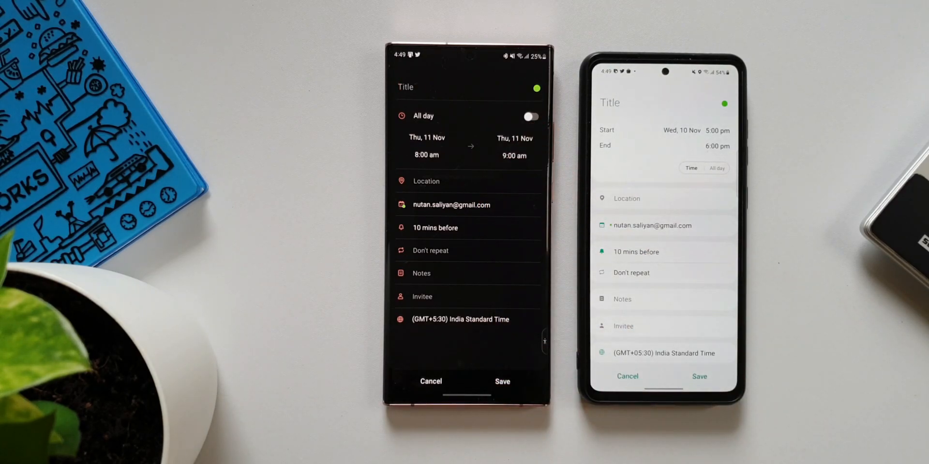
left_click(502, 381)
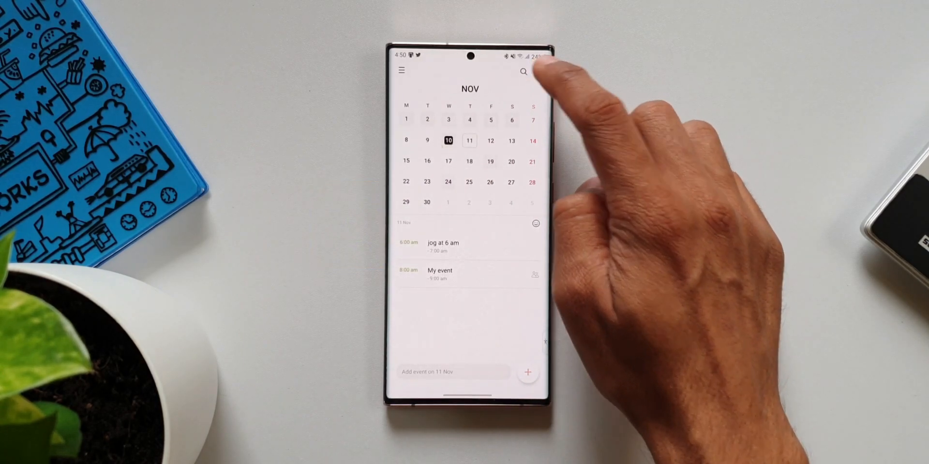
- View 10 Nov's events, then exit to the phone's home screen
scroll("left", 3)
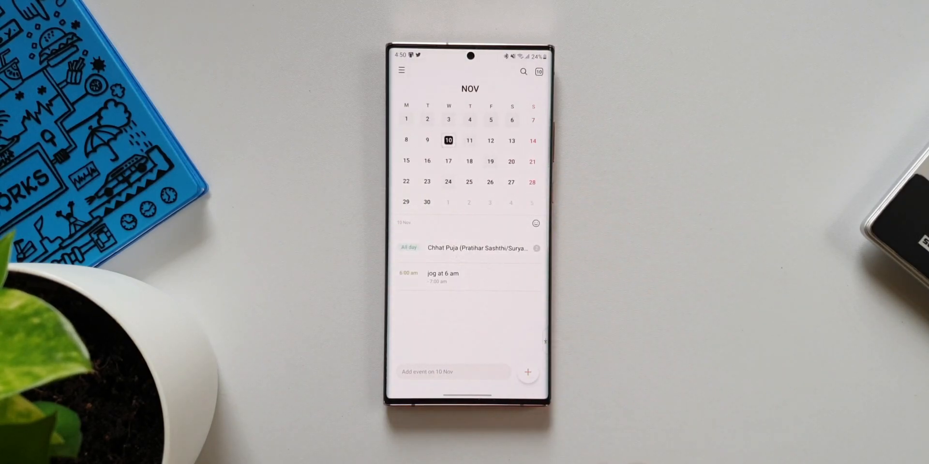
key("Home")
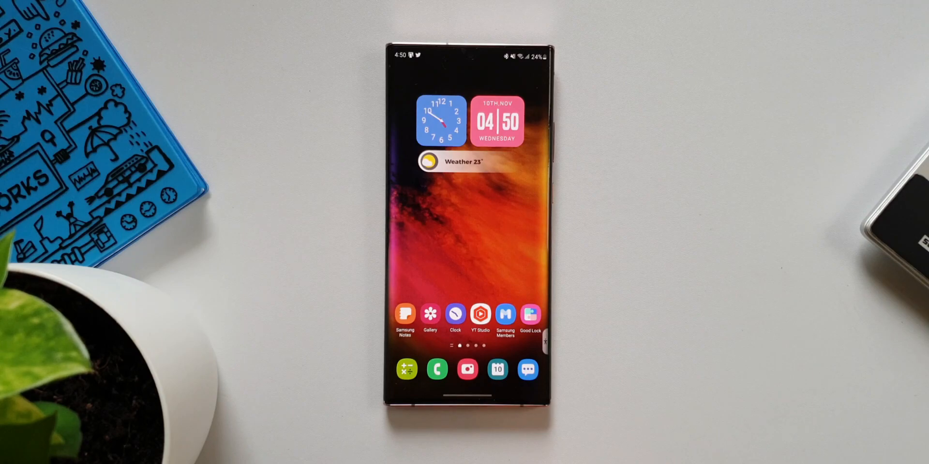